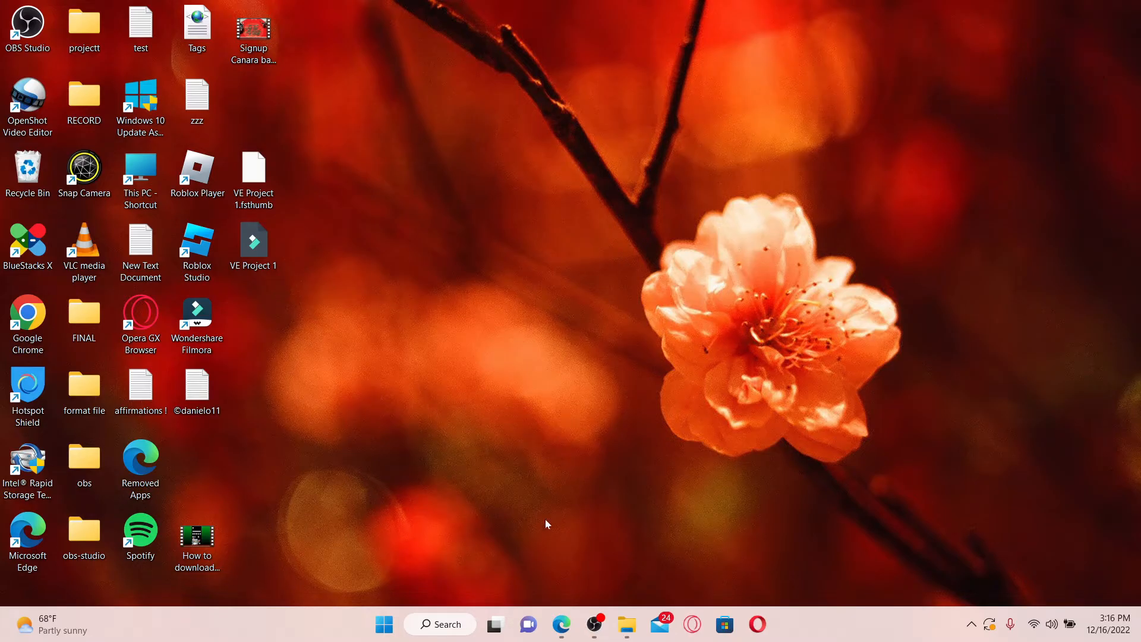
{"action": "mouse_move", "coordinate": [557, 577]}
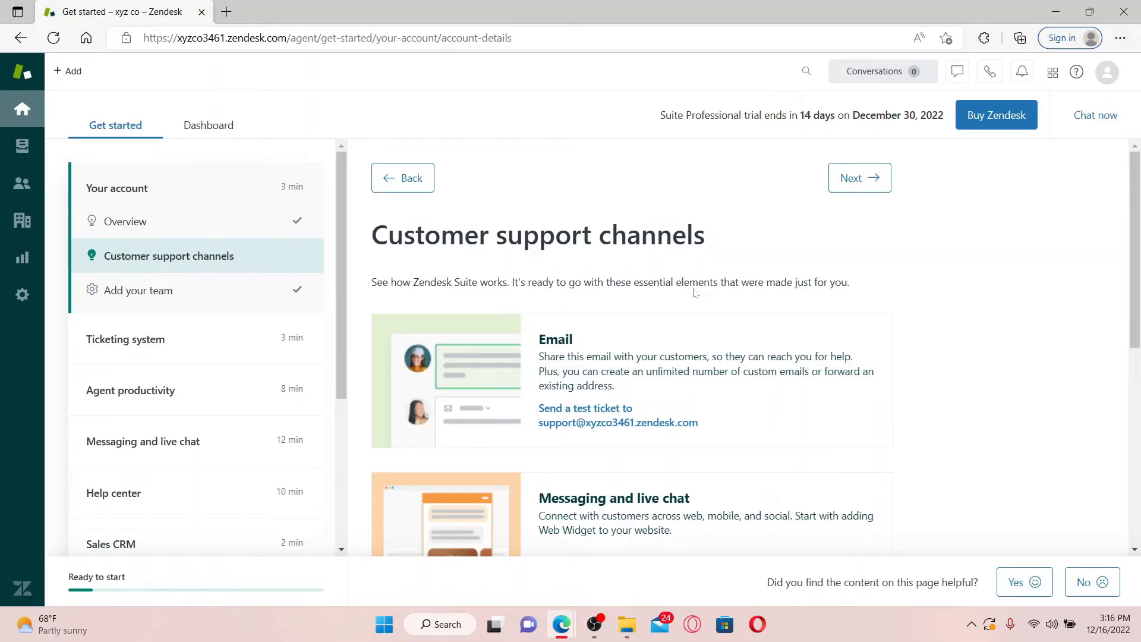
{"action": "mouse_move", "coordinate": [1051, 71]}
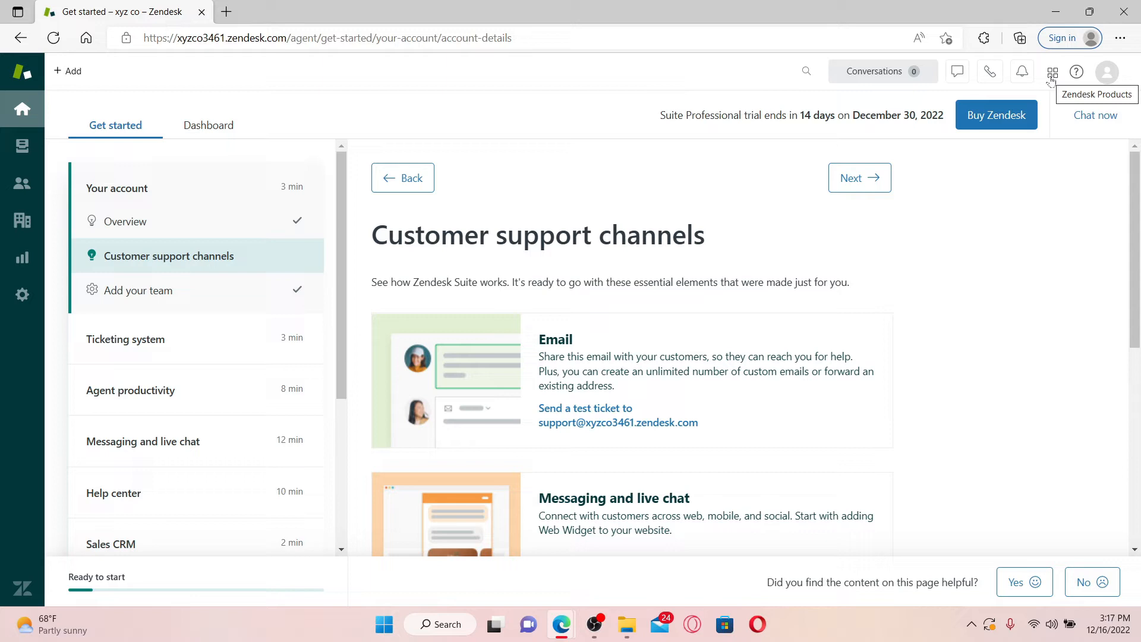
{"action": "mouse_move", "coordinate": [1053, 76]}
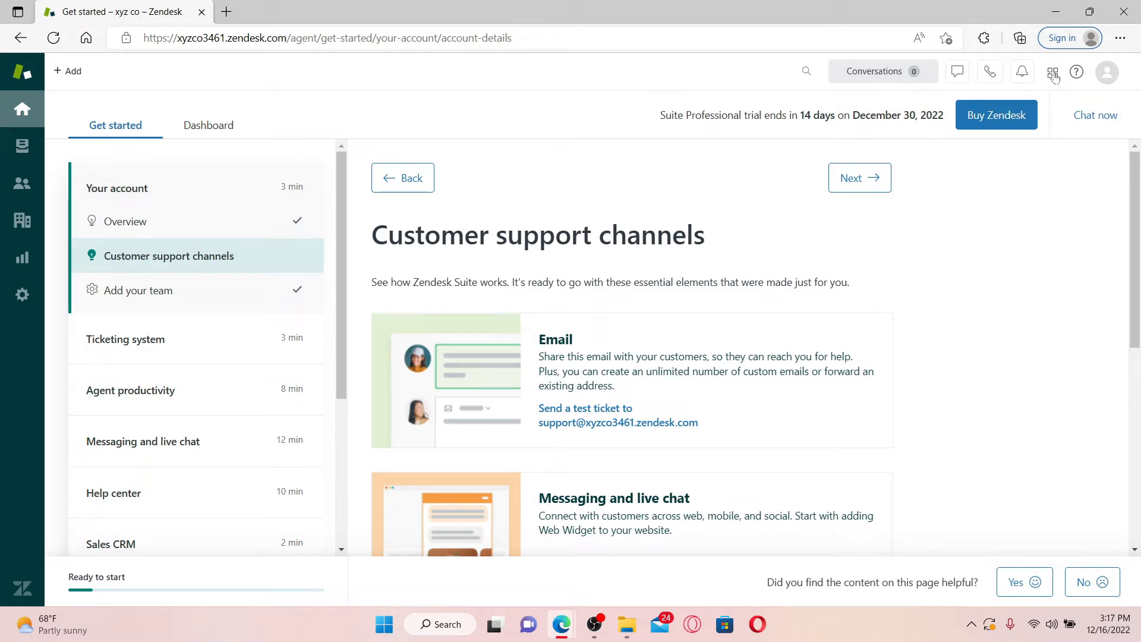
Go from the Products grid to Admin Center's Objects and rules Triggers page
{"action": "left_click", "coordinate": [1051, 71]}
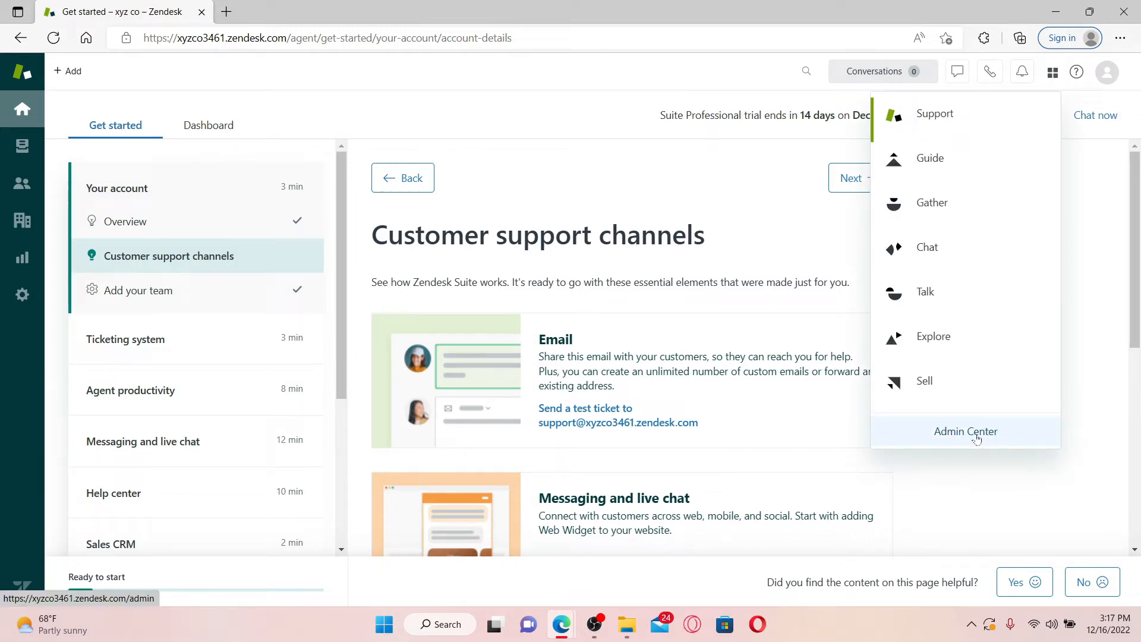
{"action": "left_click", "coordinate": [965, 431]}
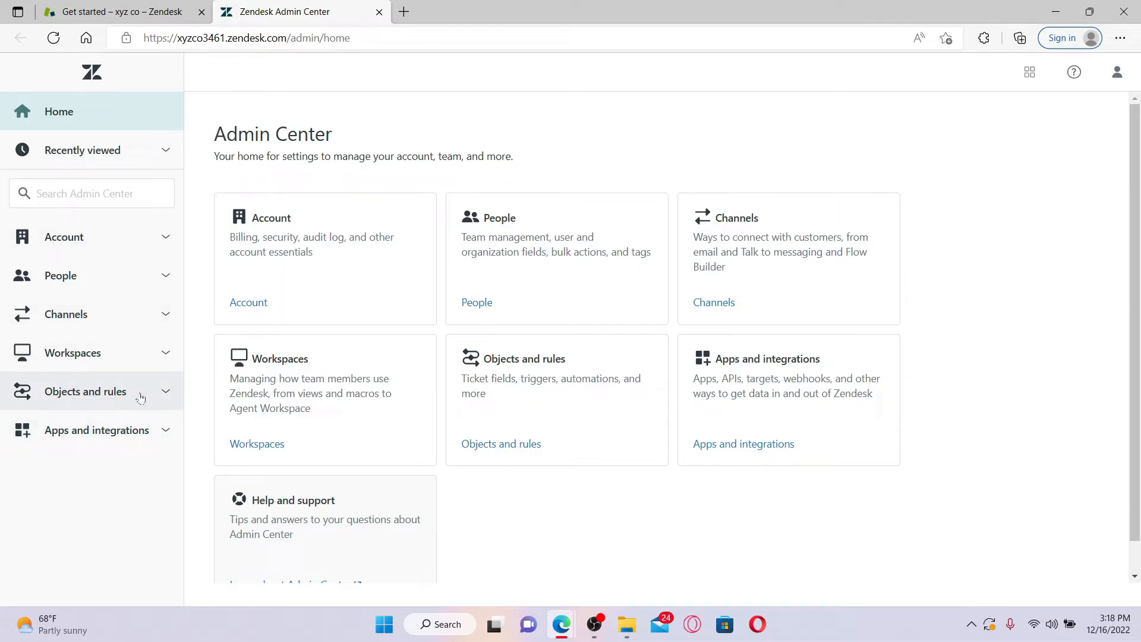
{"action": "left_click", "coordinate": [85, 391]}
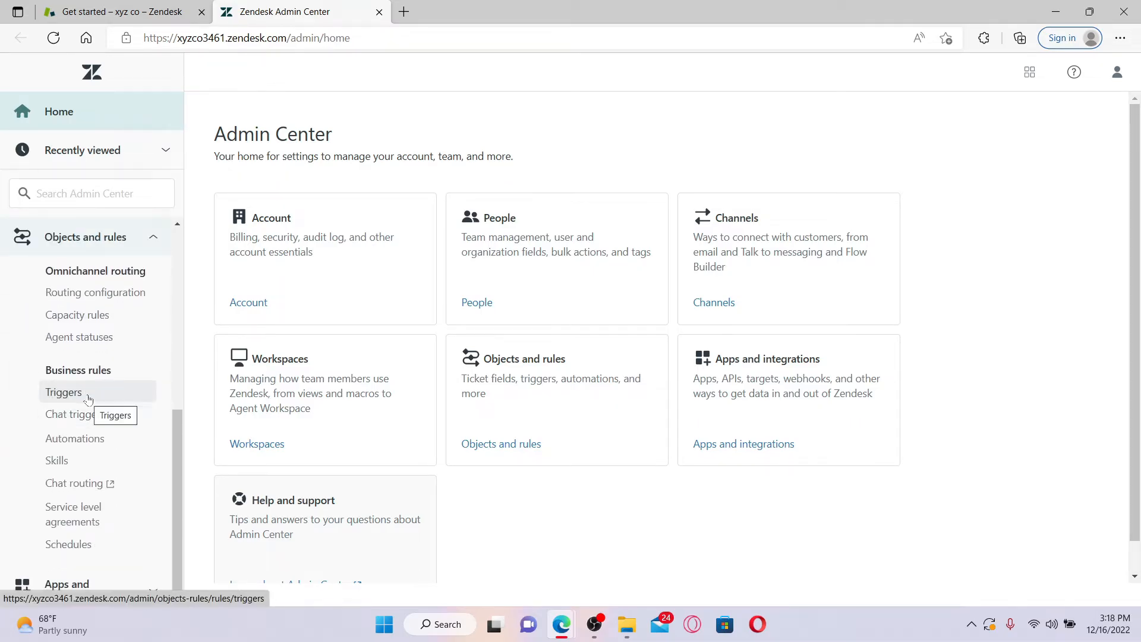
{"action": "left_click", "coordinate": [63, 391]}
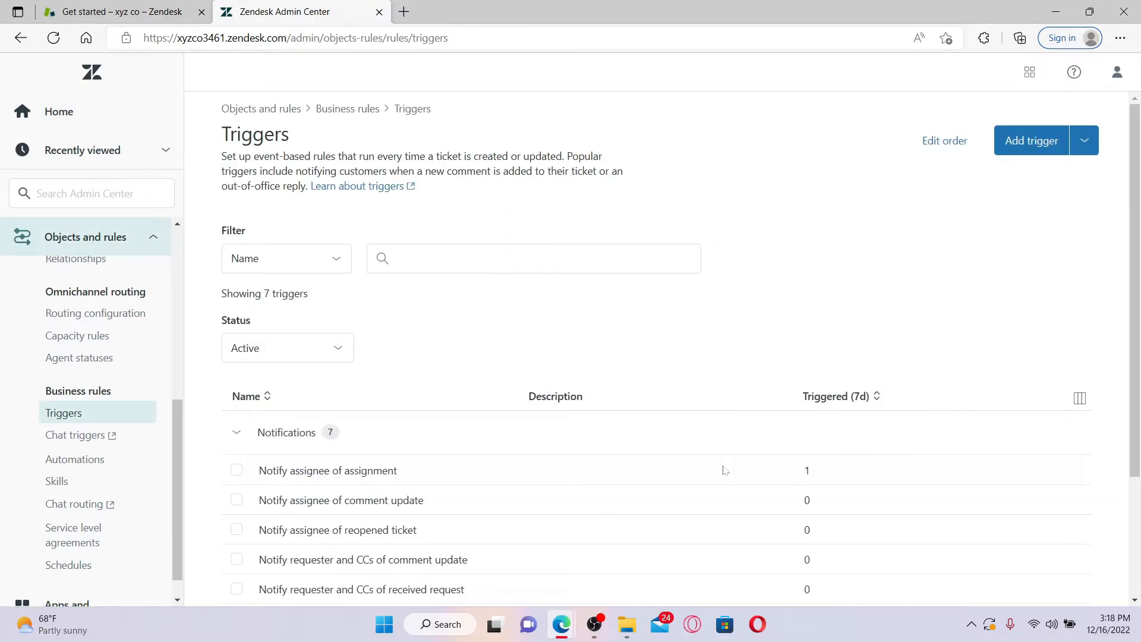
{"action": "mouse_move", "coordinate": [1044, 149]}
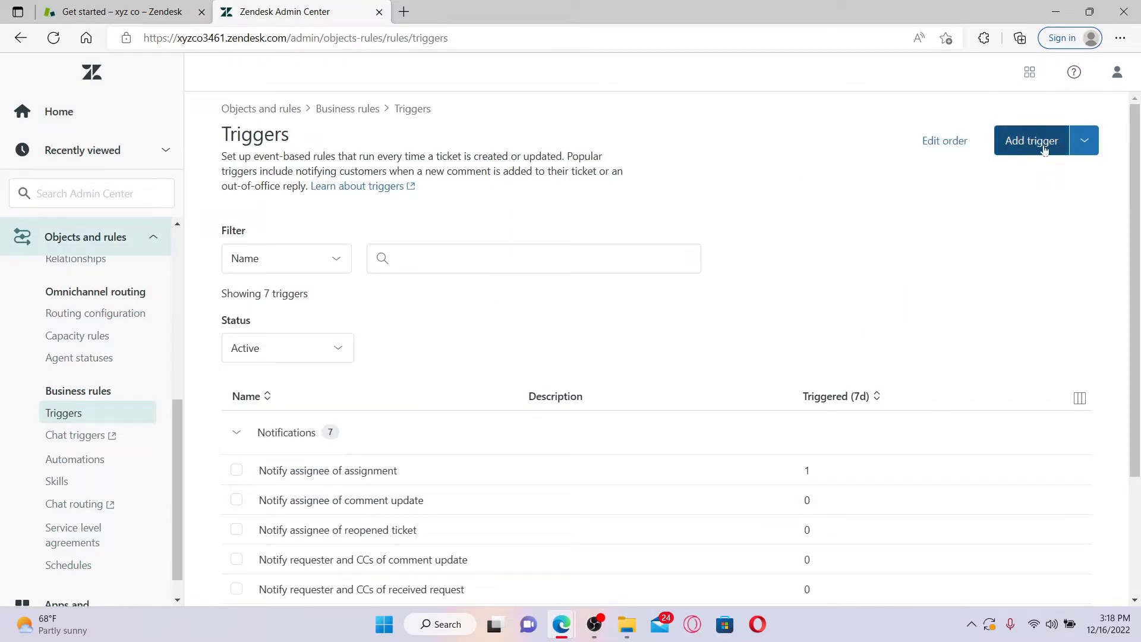
Create a trigger named 'close a ticket' and file it under a new 'tags' category
{"action": "left_click", "coordinate": [1031, 140]}
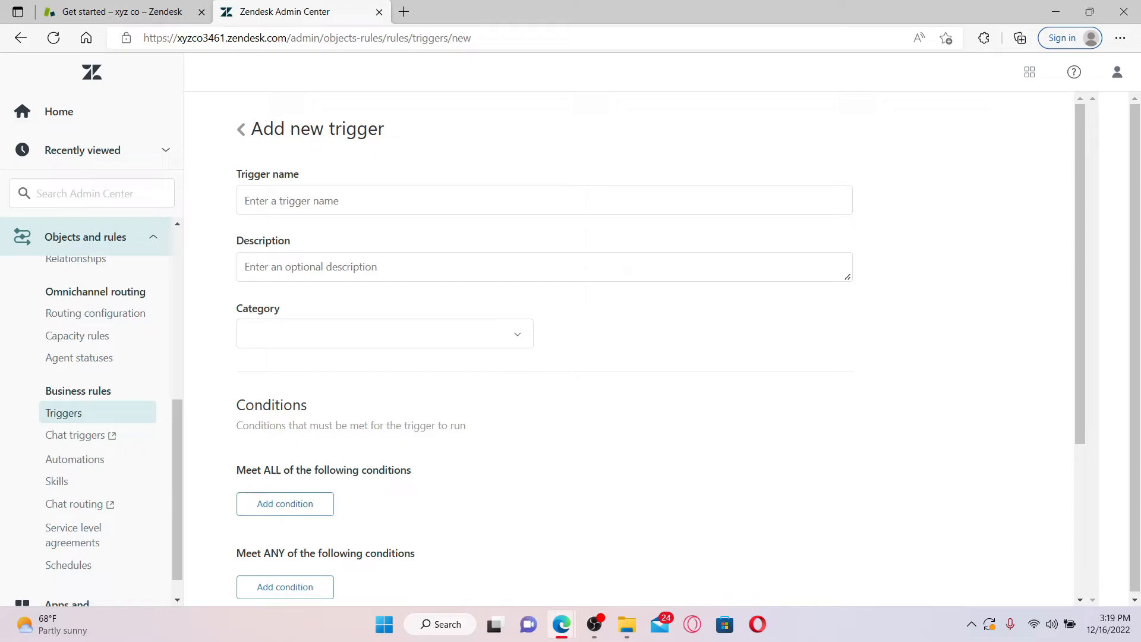
{"action": "left_click", "coordinate": [544, 201]}
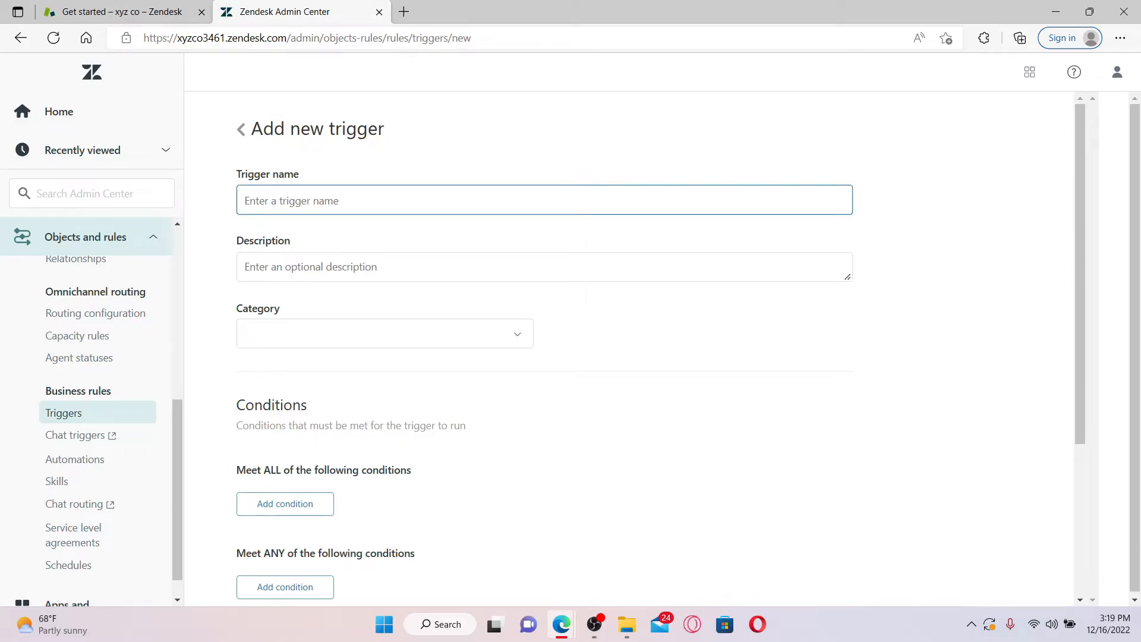
{"action": "type", "text": "close a ticket"}
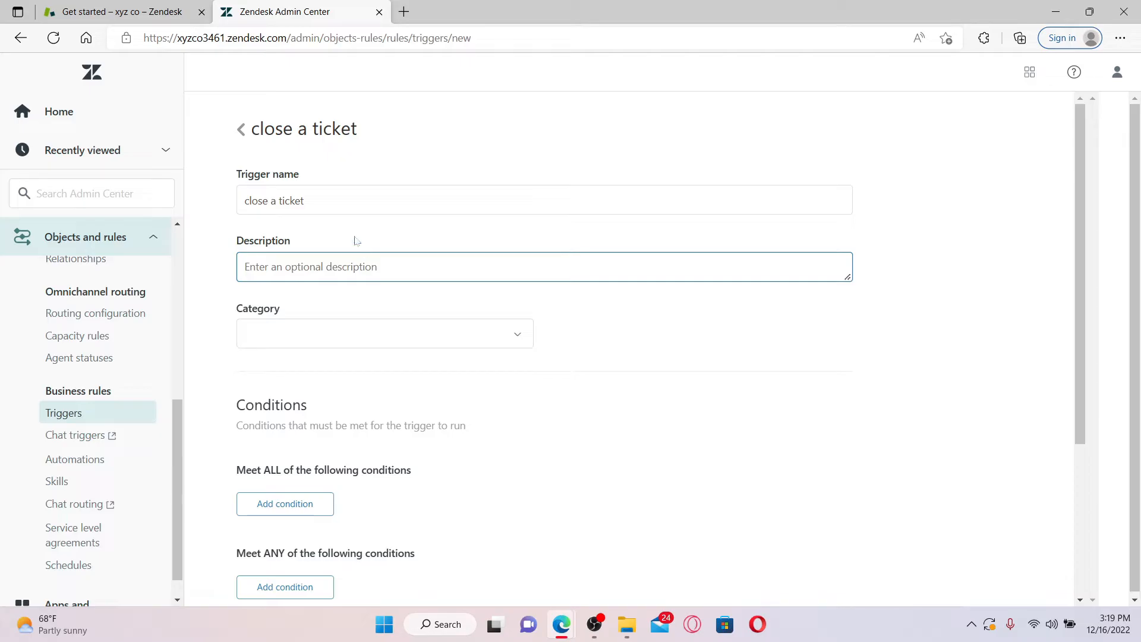
{"action": "left_click", "coordinate": [544, 266]}
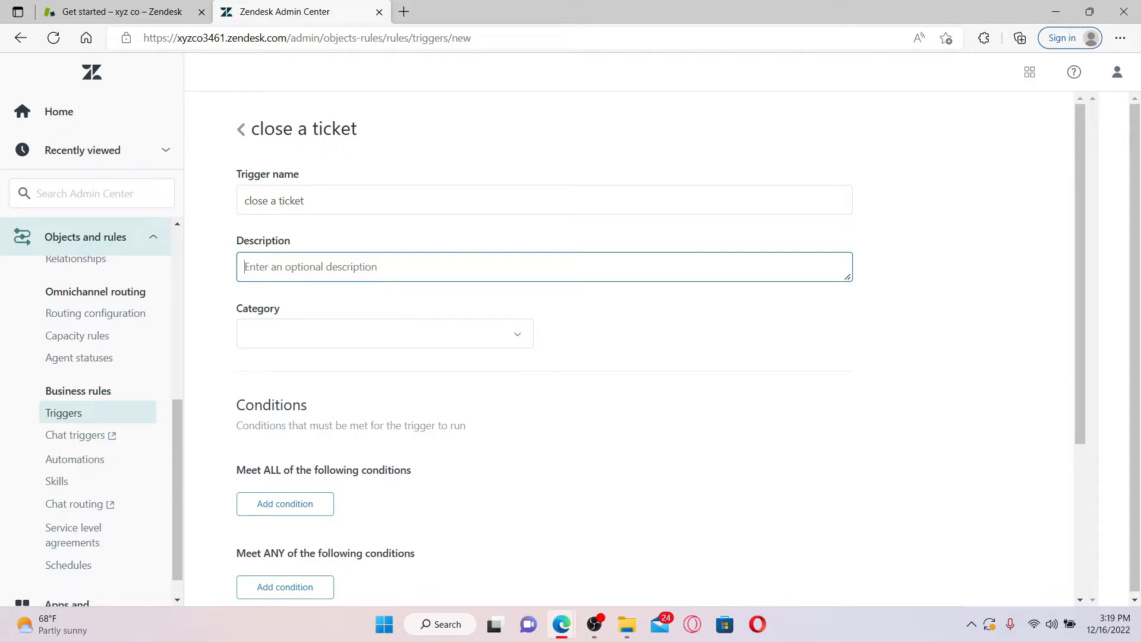
{"action": "left_click", "coordinate": [384, 333]}
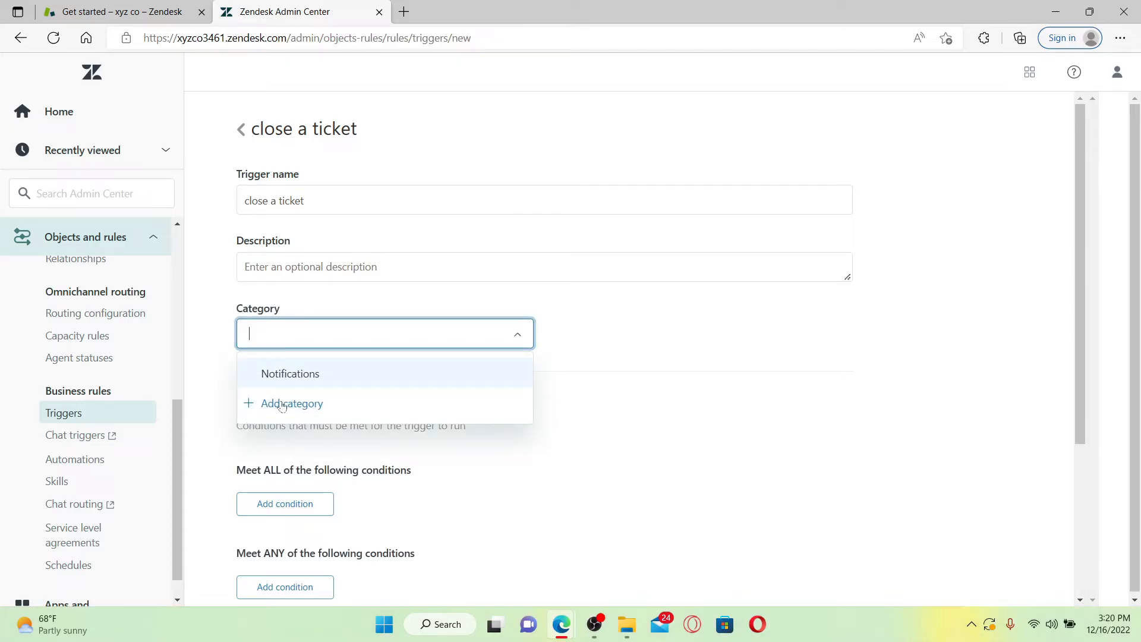
{"action": "left_click", "coordinate": [292, 403]}
{"action": "type", "text": "tags"}
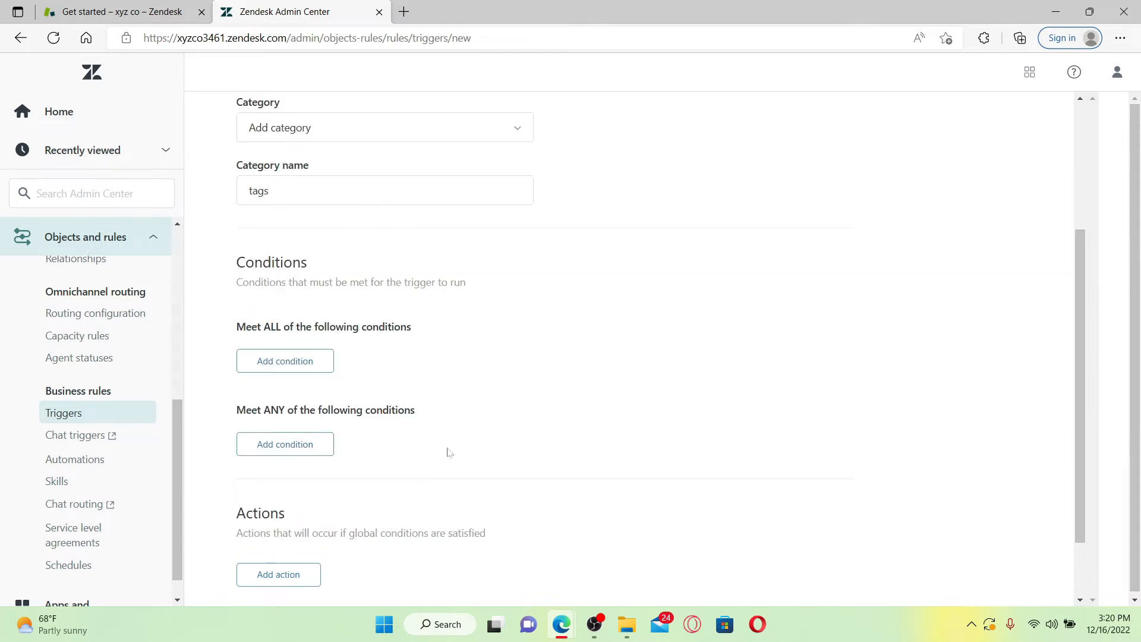
{"action": "scroll", "scroll_direction": "down", "scroll_amount": 3}
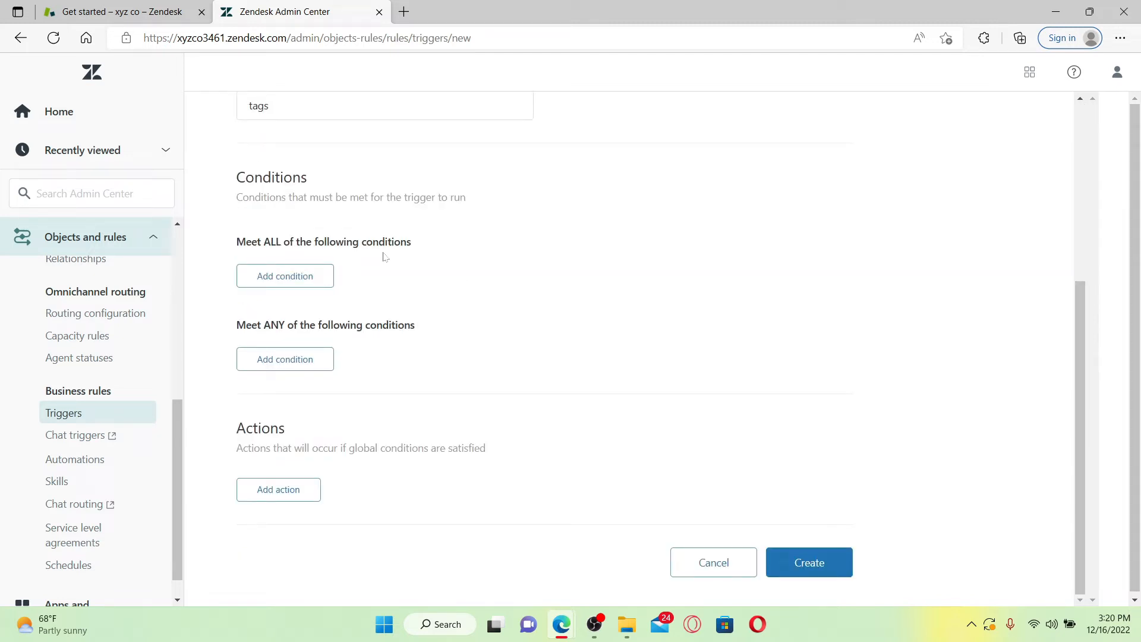
Add conditions Status Less than Closed and Tags containing at least one of 'closenow'
{"action": "left_click", "coordinate": [285, 275]}
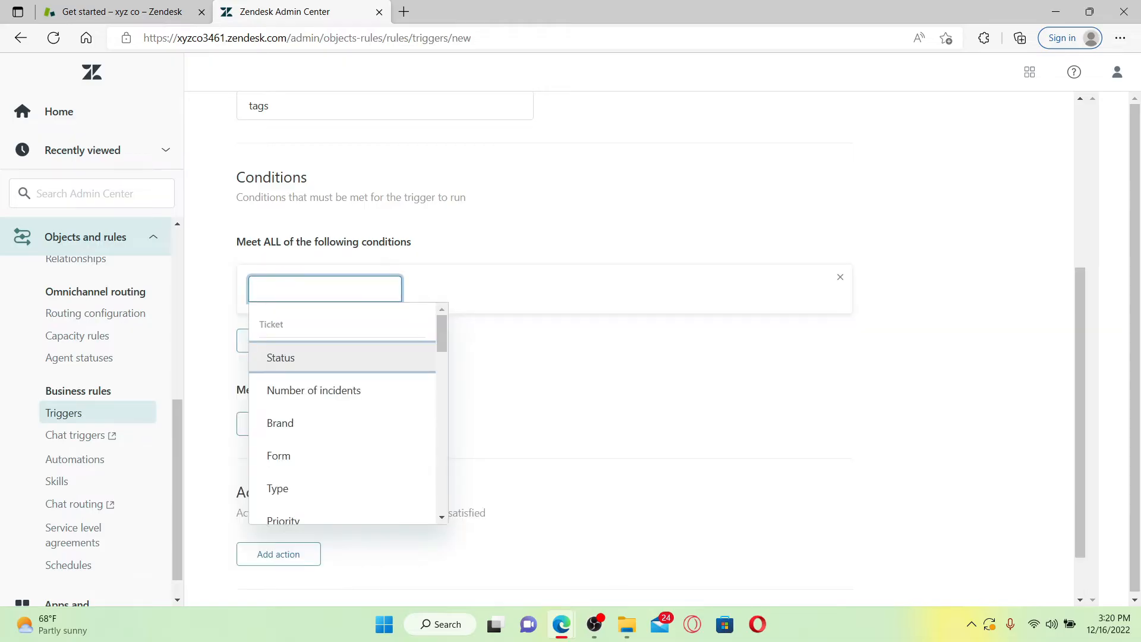
{"action": "left_click", "coordinate": [280, 357]}
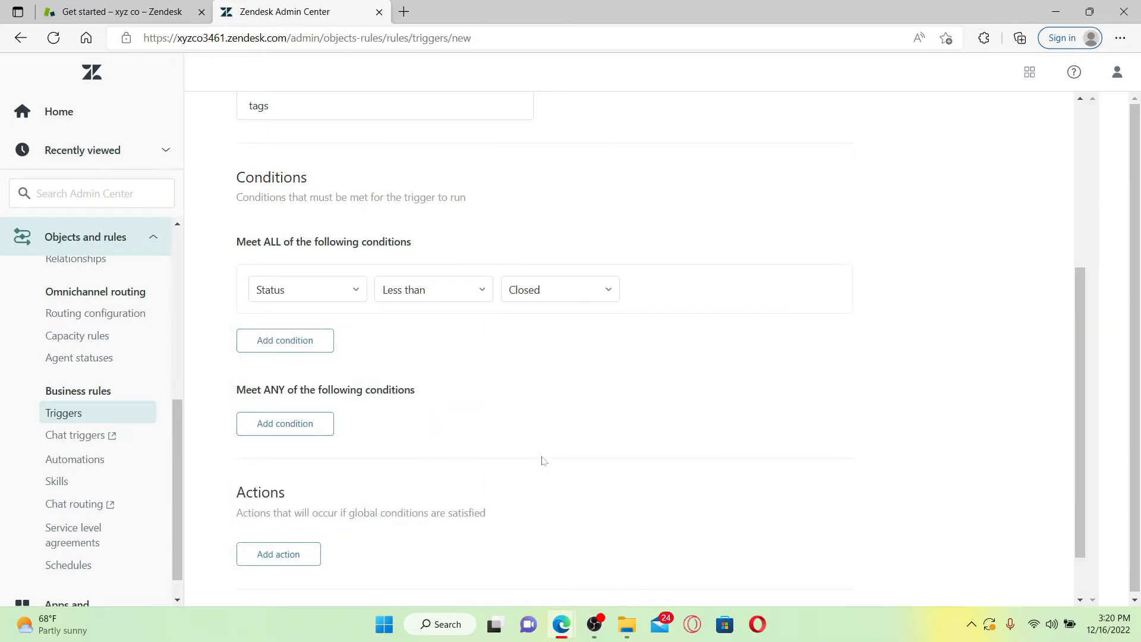
{"action": "left_click", "coordinate": [285, 424]}
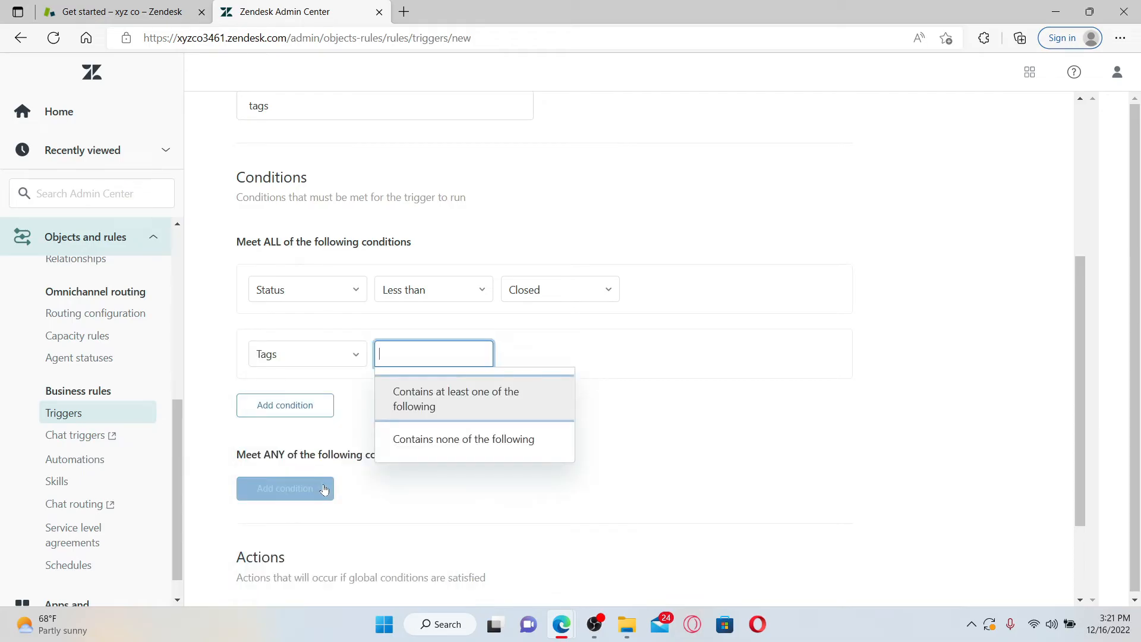
{"action": "left_click", "coordinate": [456, 398]}
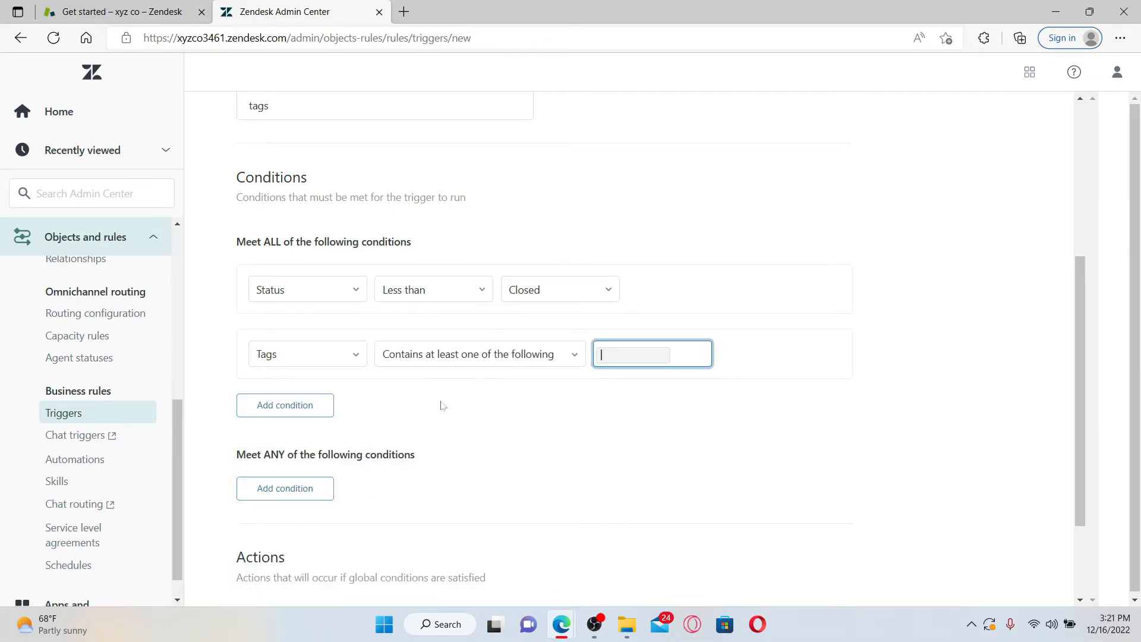
{"action": "type", "text": "c"}
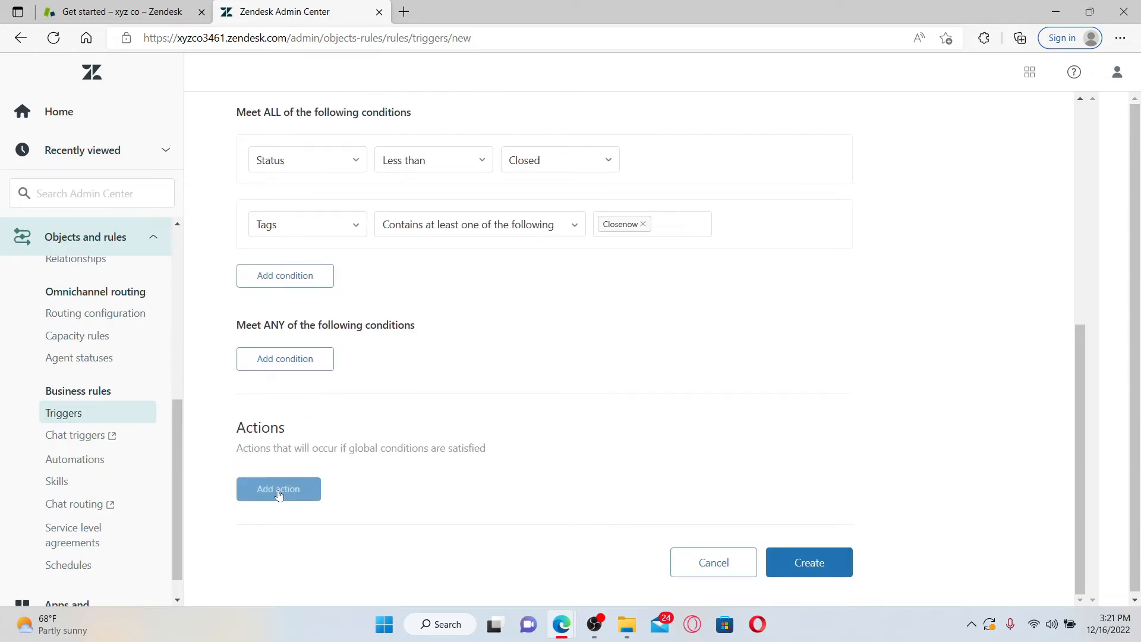
Add actions removing the closenow tag and setting the ticket status to Closed
{"action": "left_click", "coordinate": [278, 488]}
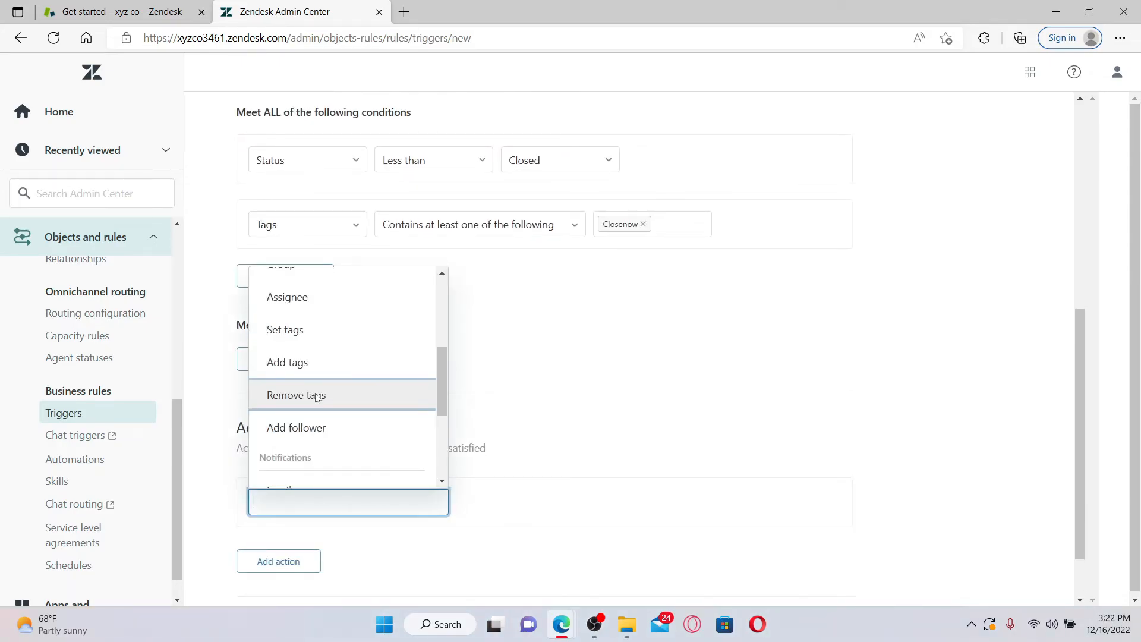
{"action": "left_click", "coordinate": [296, 395]}
{"action": "type", "text": "closenow"}
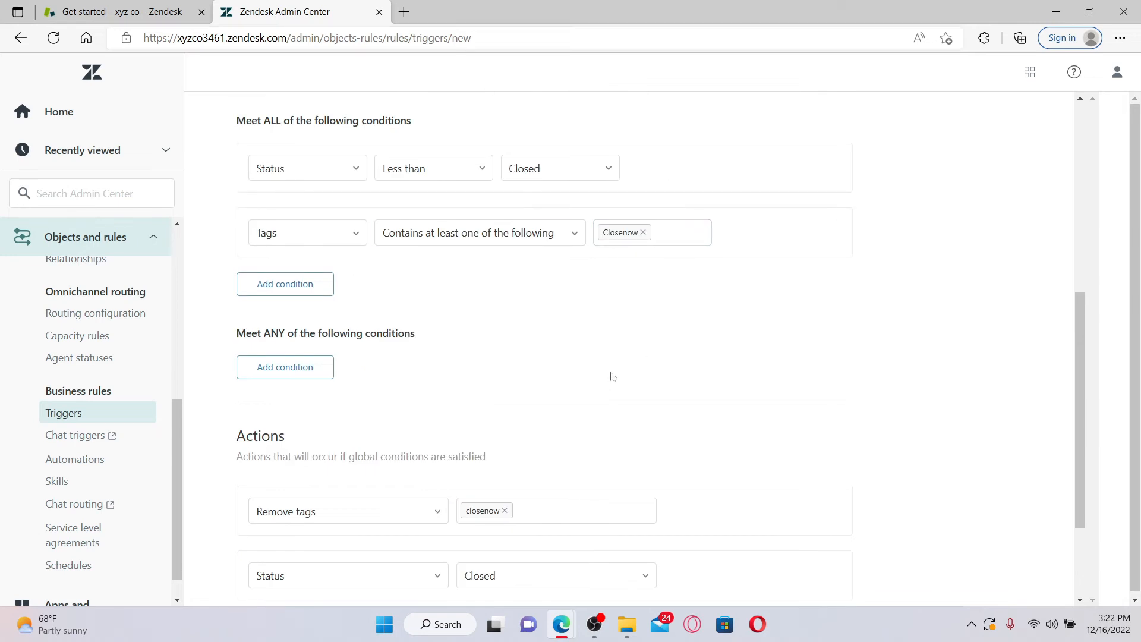
{"action": "scroll", "scroll_direction": "down", "scroll_amount": 3}
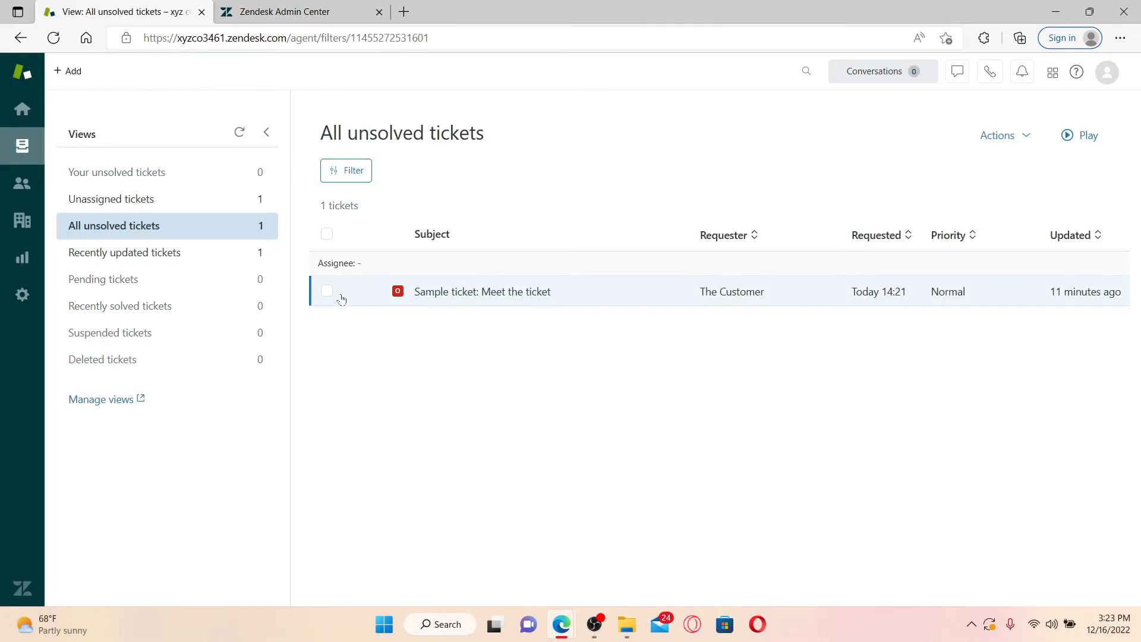
Open the sample ticket from All unsolved tickets and add the closenow tag
{"action": "left_click", "coordinate": [481, 291]}
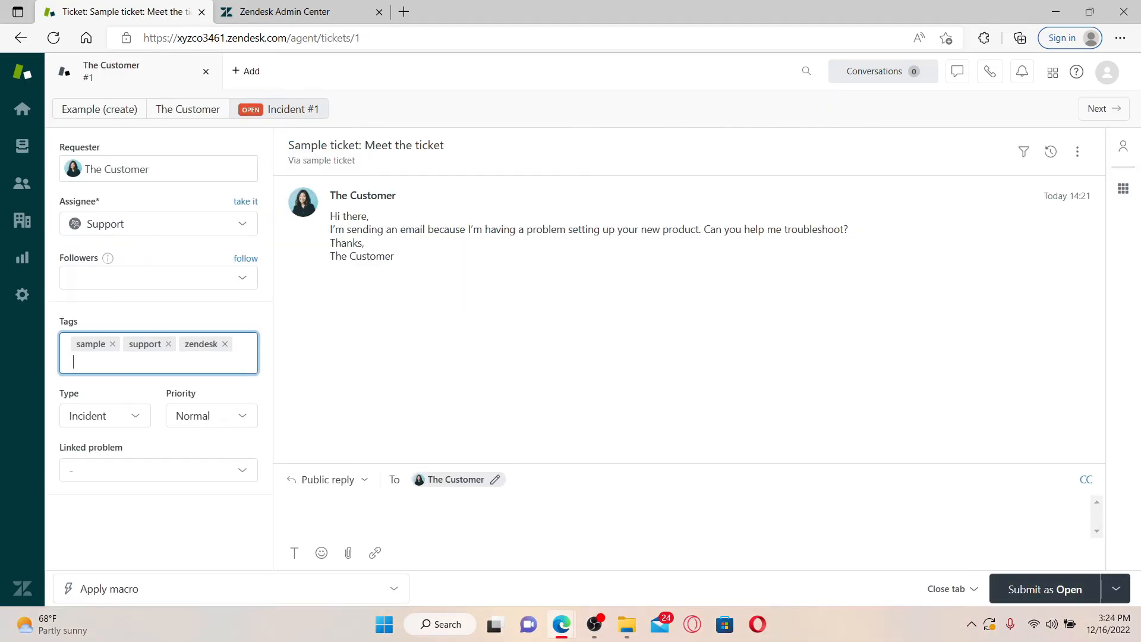
{"action": "type", "text": "closenow"}
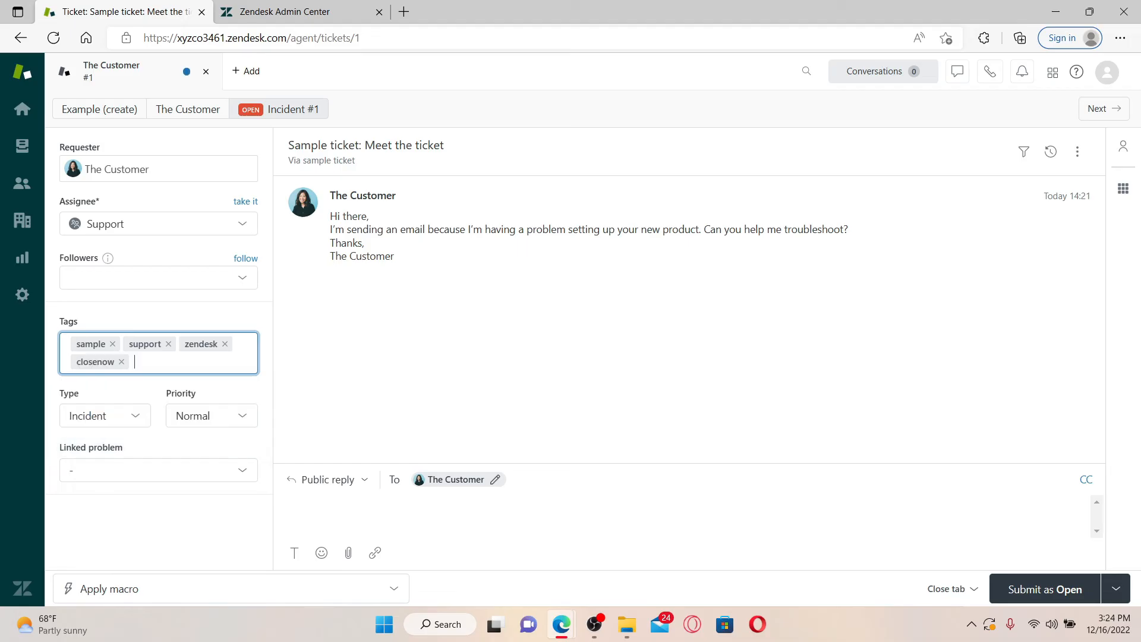
{"action": "mouse_move", "coordinate": [1018, 602]}
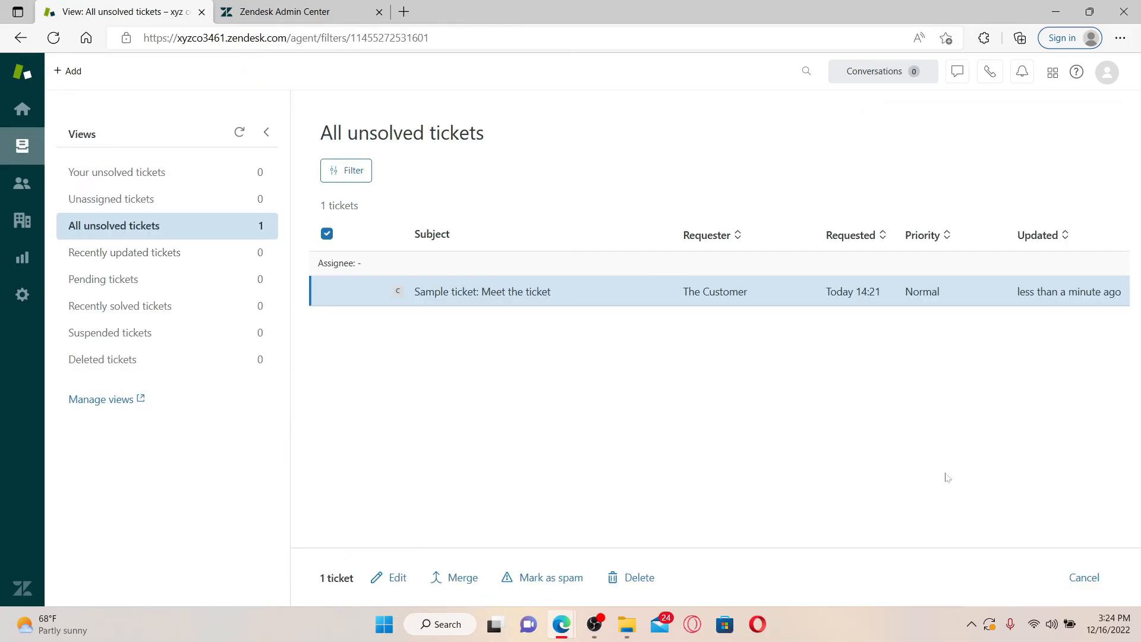
{"action": "mouse_move", "coordinate": [950, 467]}
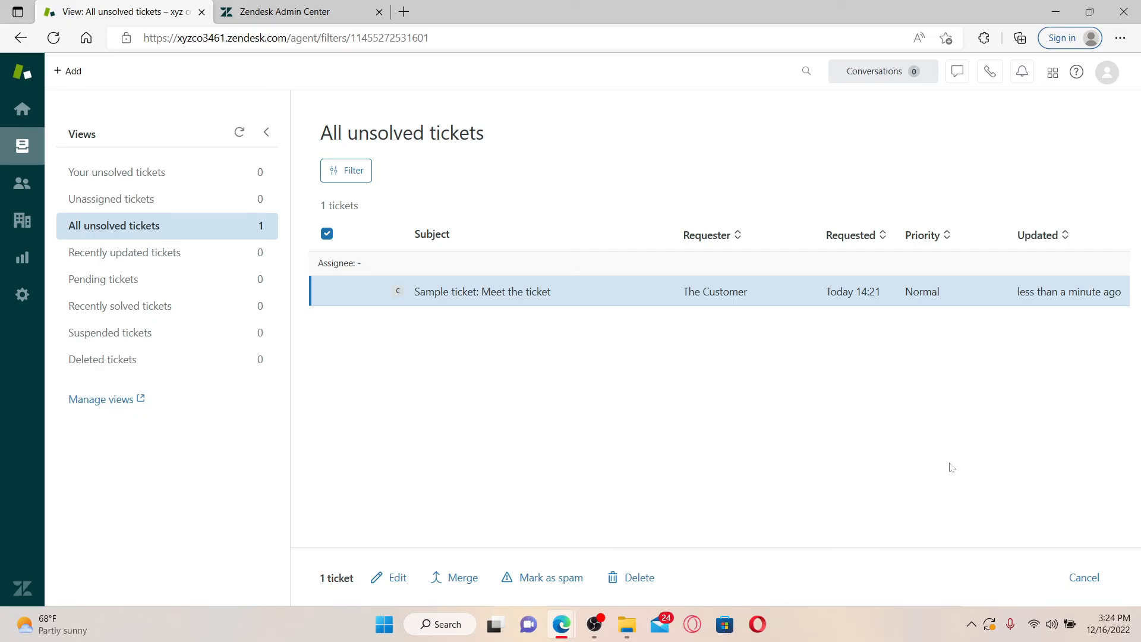